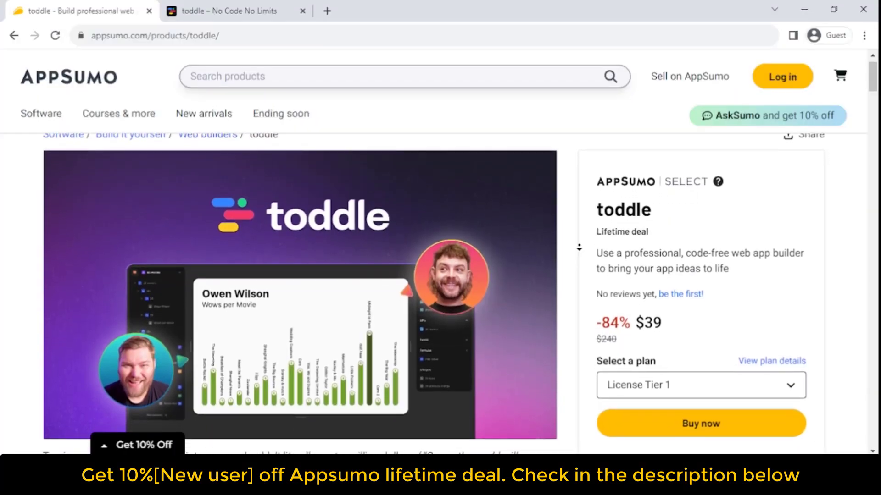
- Scroll the $39 toddle deal page down past the intro to the TL;DR and At-a-glance summary
scroll("down", 3)
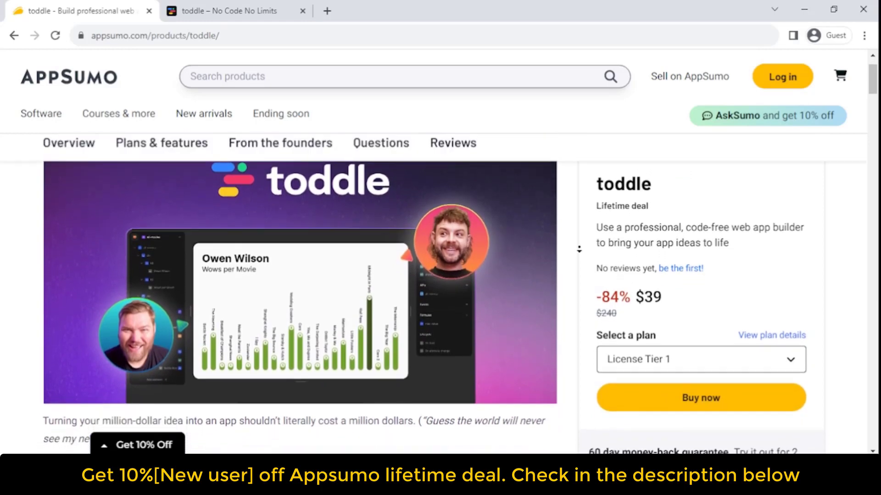
scroll("down", 3)
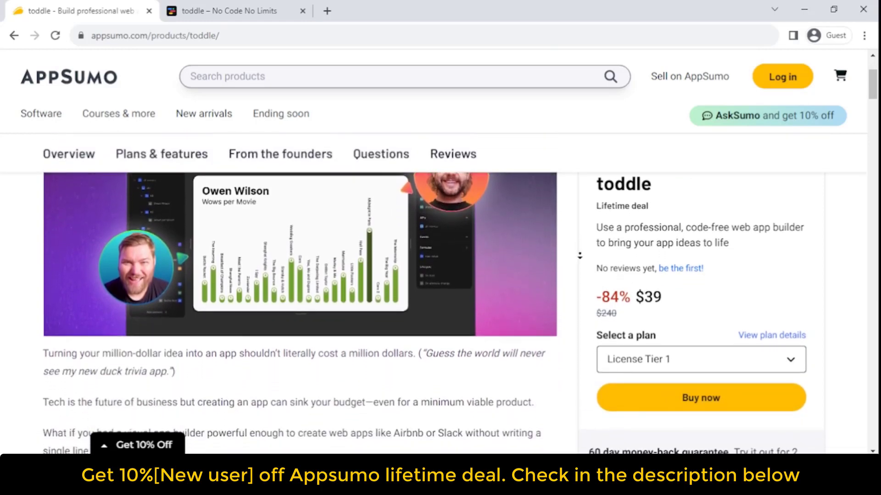
scroll("down", 3)
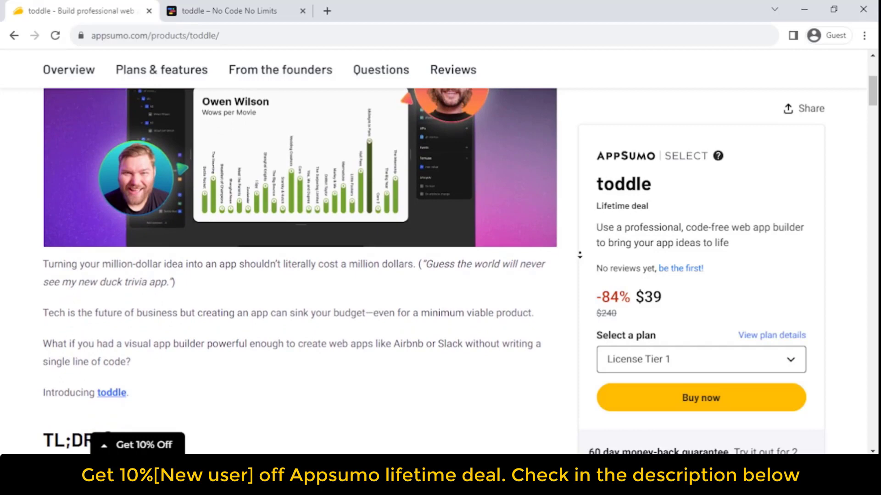
scroll("down", 3)
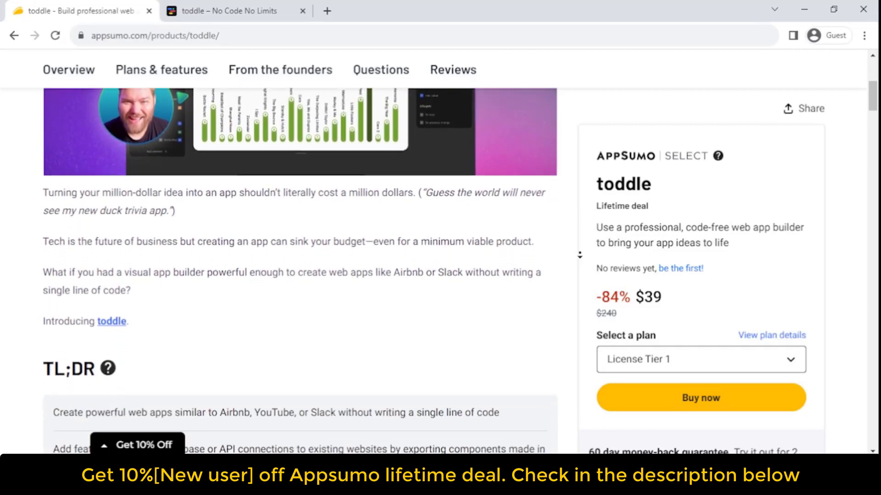
scroll("down", 3)
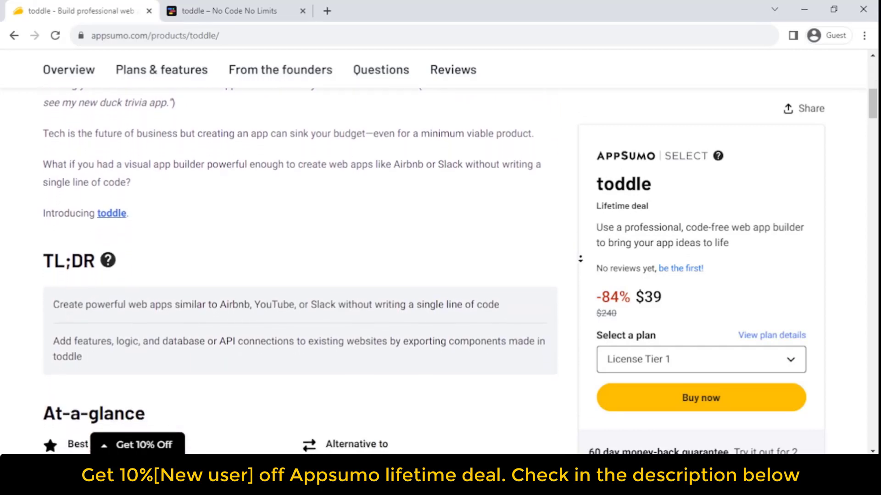
scroll("down", 3)
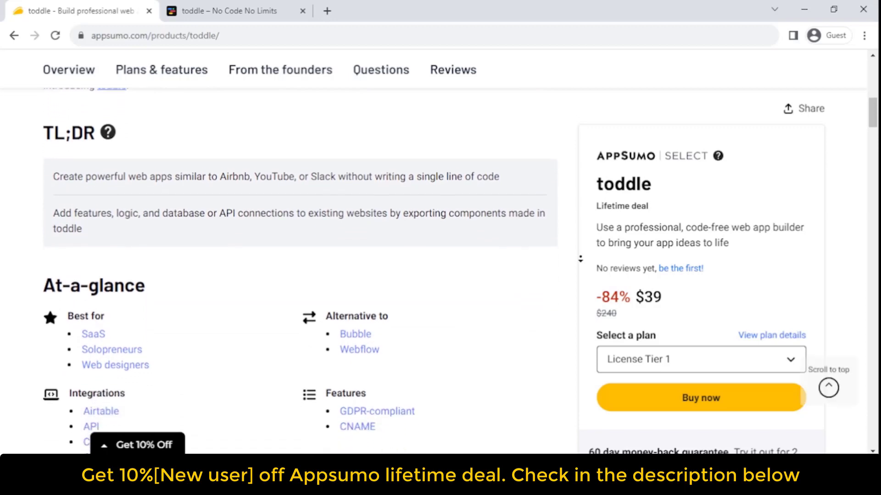
- Switch to the toddle.dev tab showing the 'Create Professional Web Apps' headline and editor preview
left_click(230, 11)
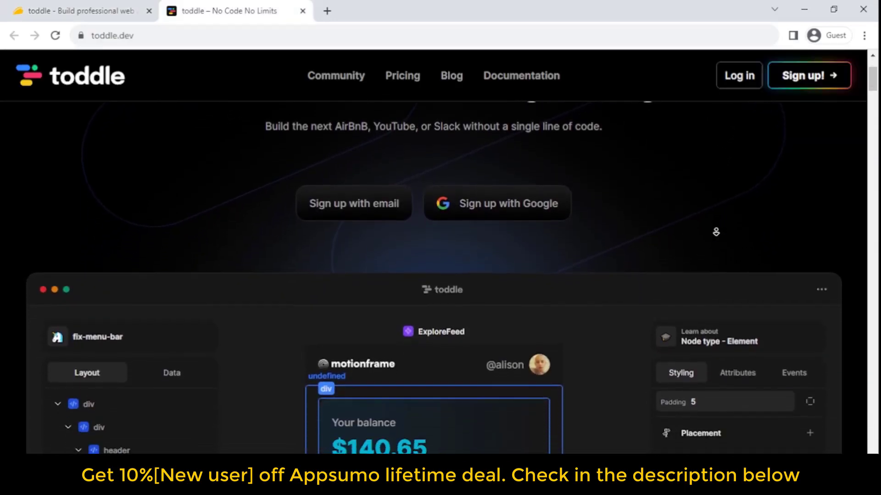
scroll("down", 3)
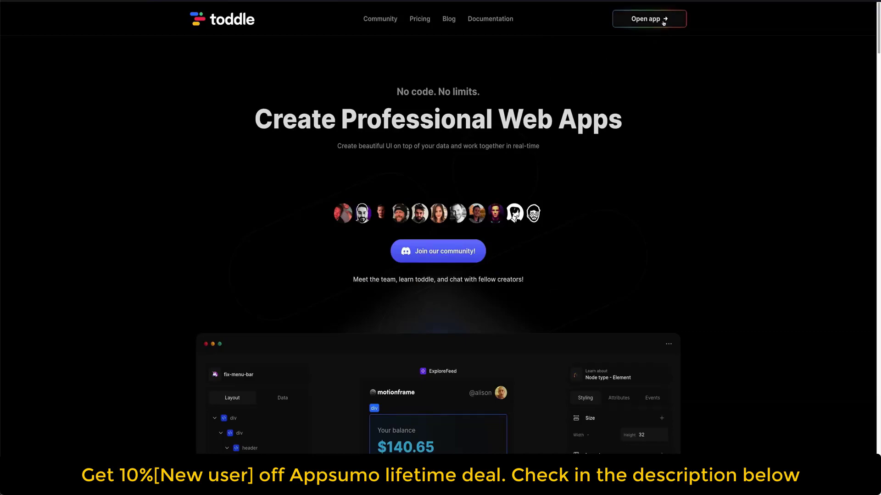
- Load the Cocktails project in the toddle editor, then return to the 'built without code' section
left_click(649, 18)
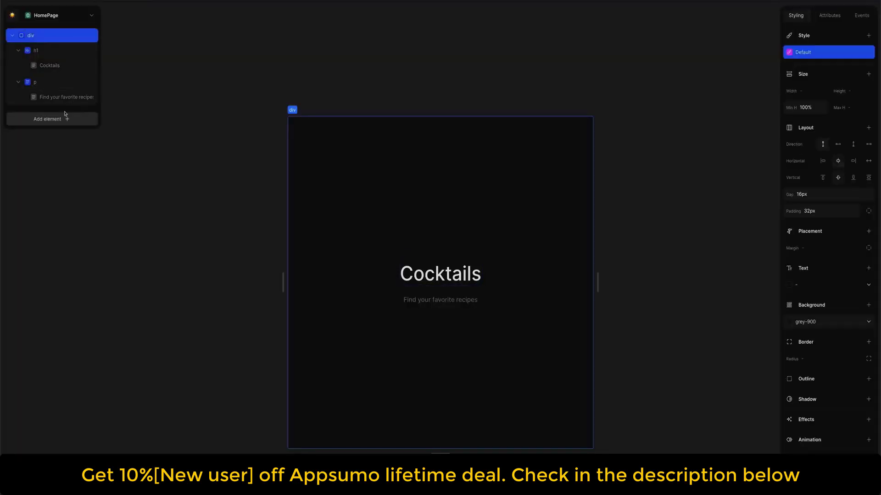
left_click(47, 118)
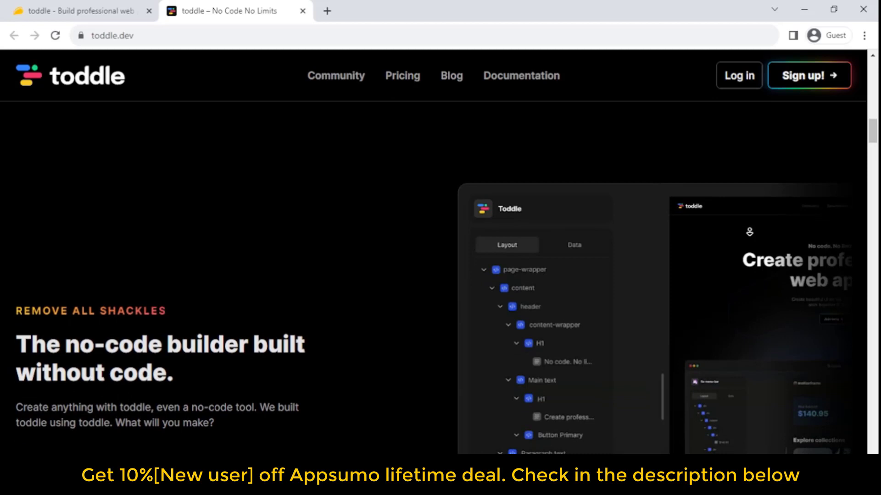
- Scroll through the 'Cutting-edge, without compromise' section while the Cocktails image list is built
scroll("down", 3)
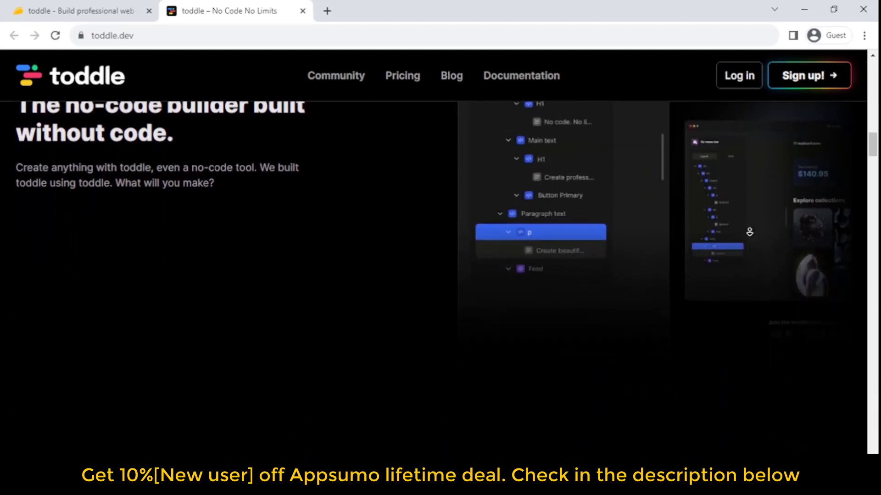
scroll("down", 3)
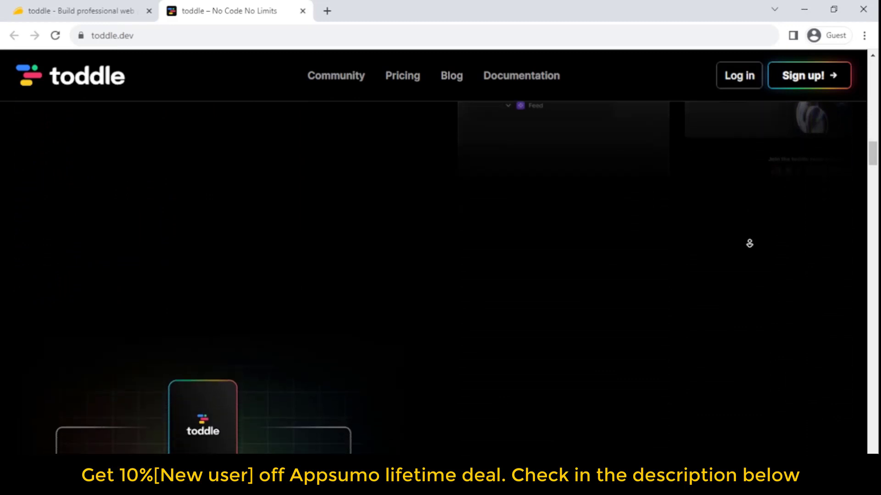
scroll("up", 3)
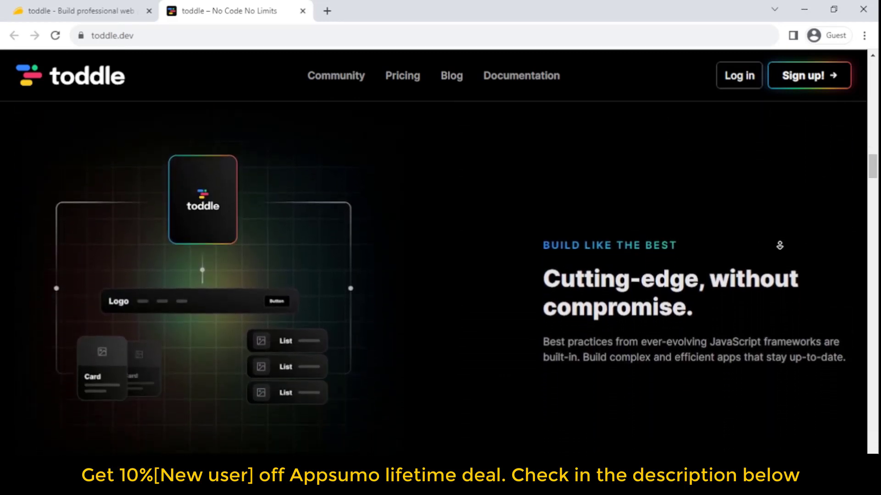
scroll("down", 3)
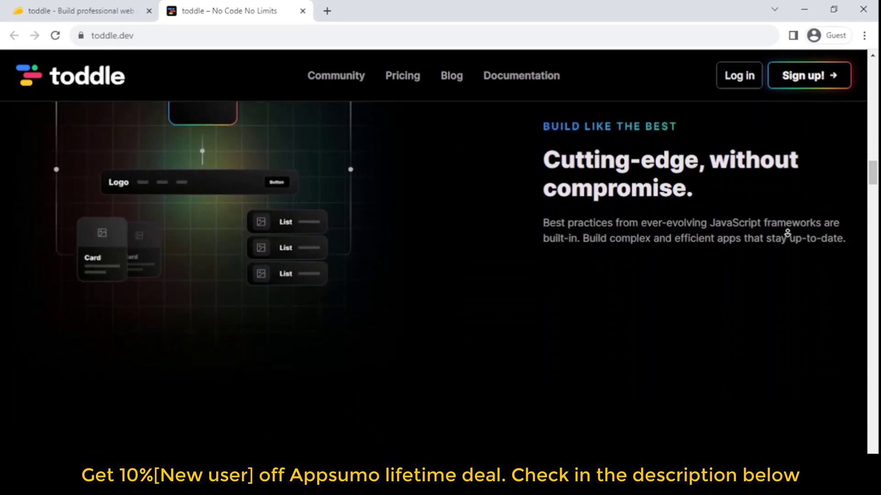
scroll("down", 3)
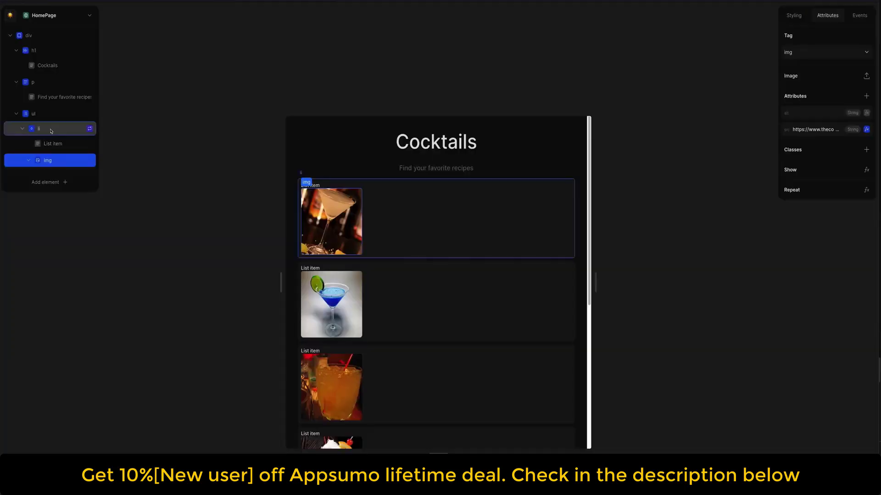
- Bring up the Add element catalogue and search it for 'spa', then return to 'Go beyond the MVP'
left_click(45, 182)
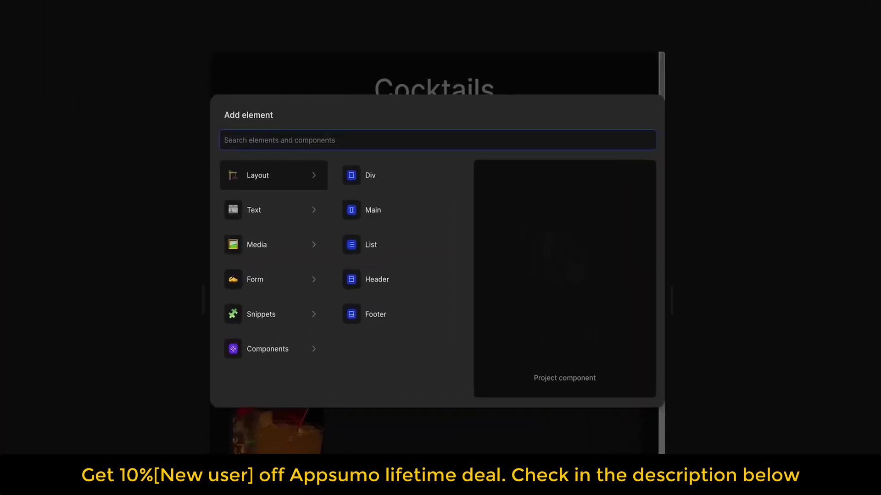
type("spa")
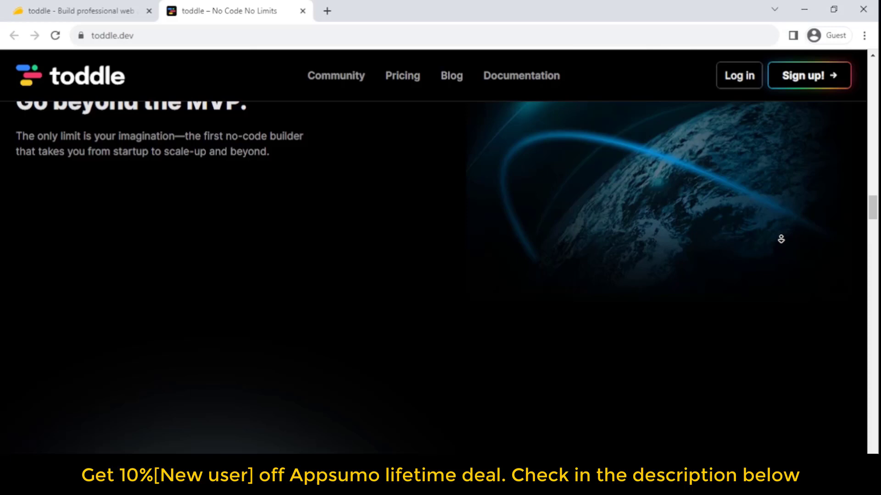
- Scroll down the toddle.dev feature sections while the img src is bound to strDrinkThumb
scroll("down", 3)
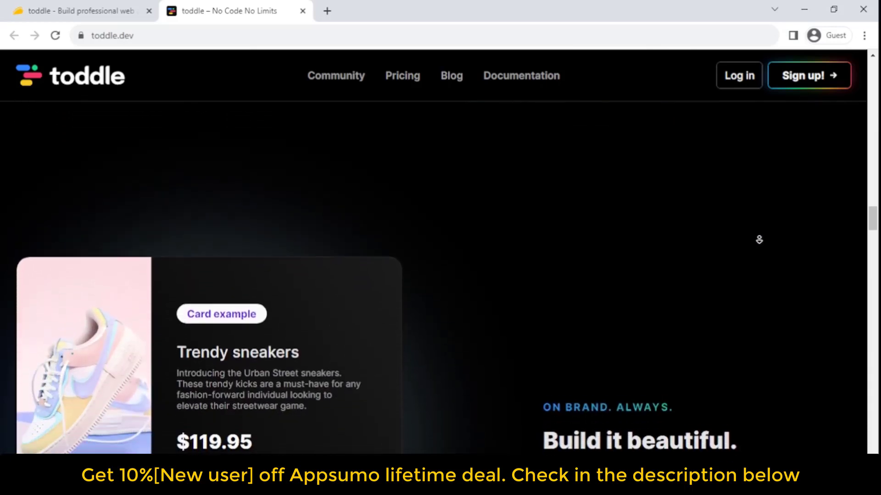
scroll("down", 3)
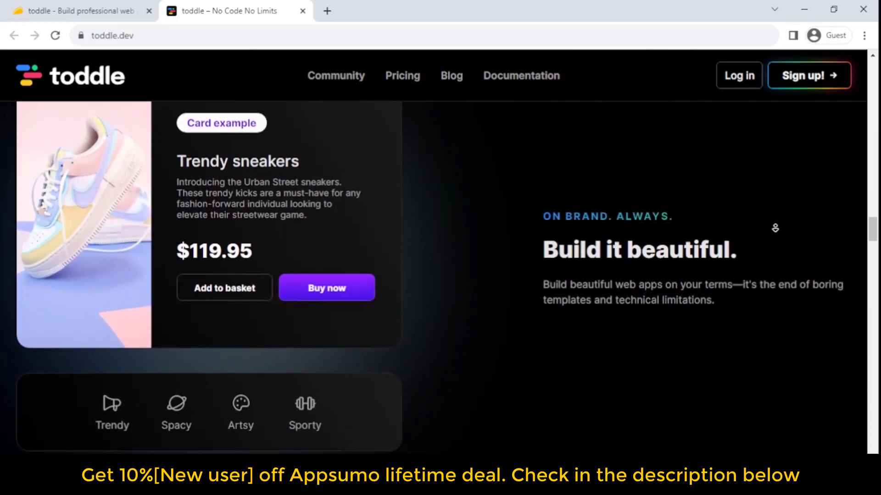
scroll("down", 3)
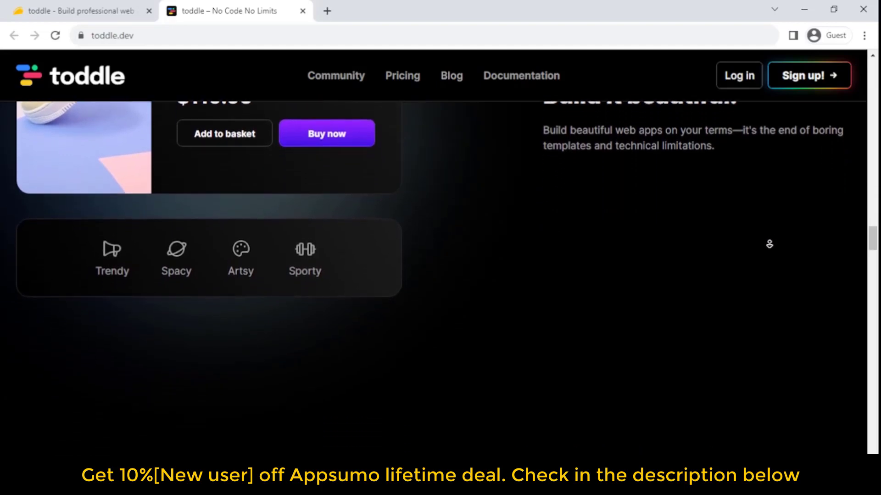
scroll("down", 3)
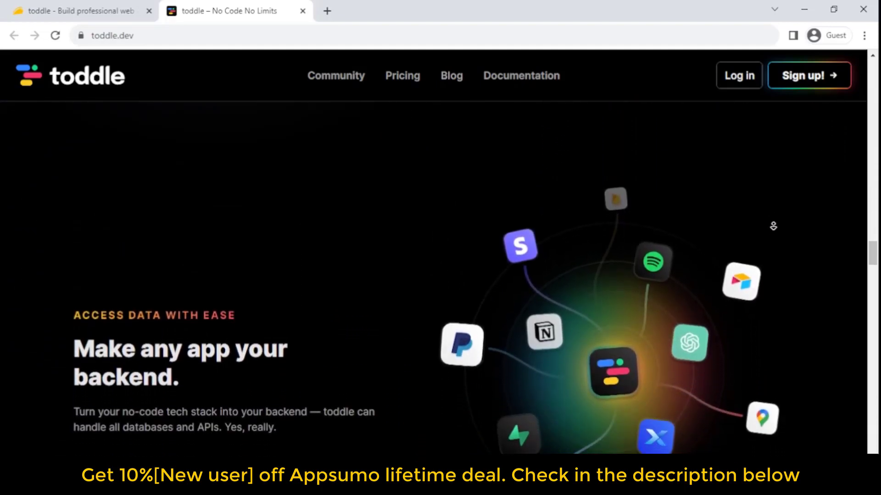
scroll("down", 3)
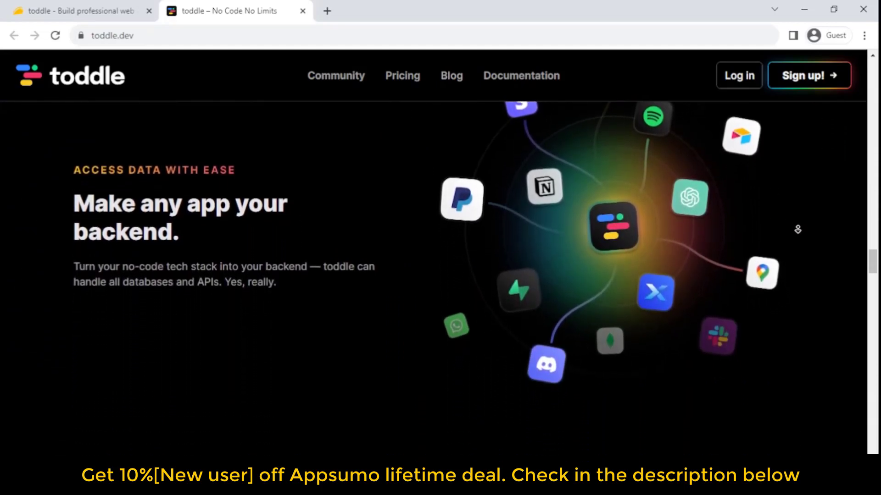
scroll("down", 3)
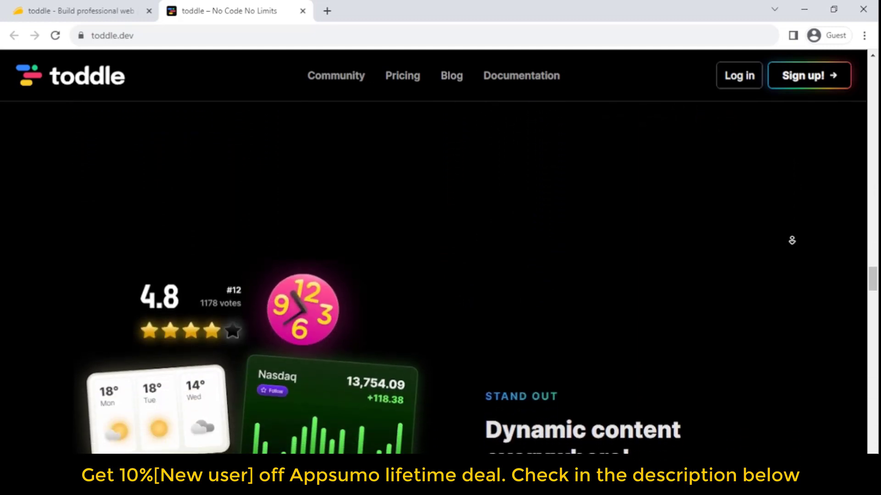
scroll("down", 3)
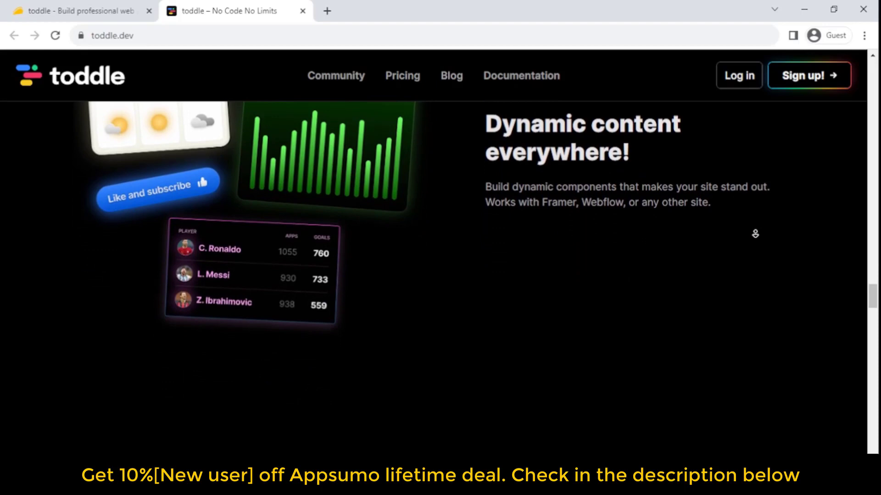
scroll("down", 3)
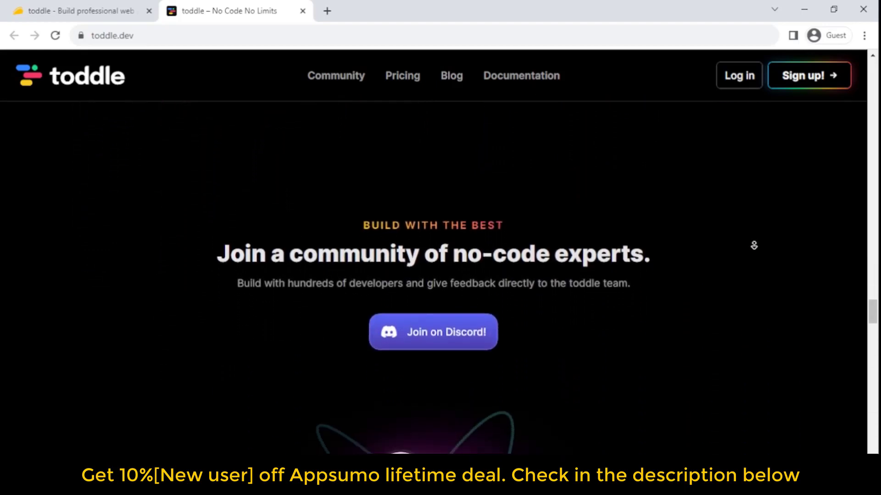
scroll("down", 3)
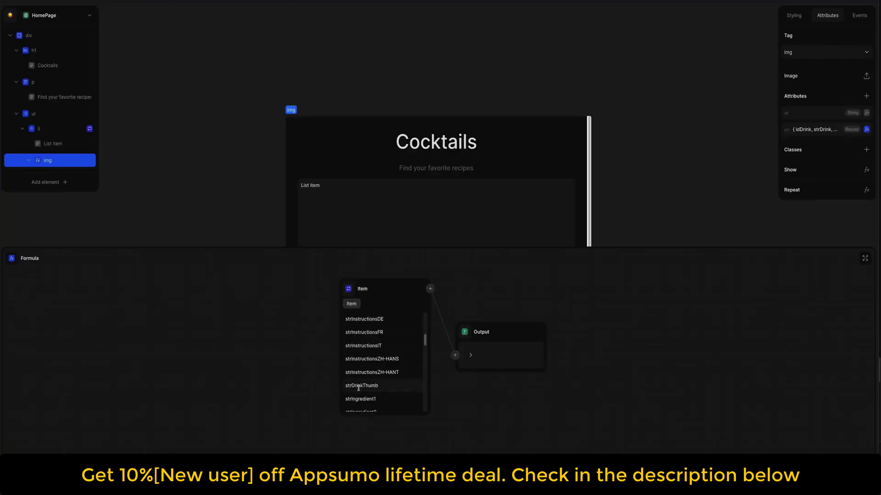
- In preview mode, search the cocktail list for 'tom' to show matches like Tom Collins
left_click(361, 386)
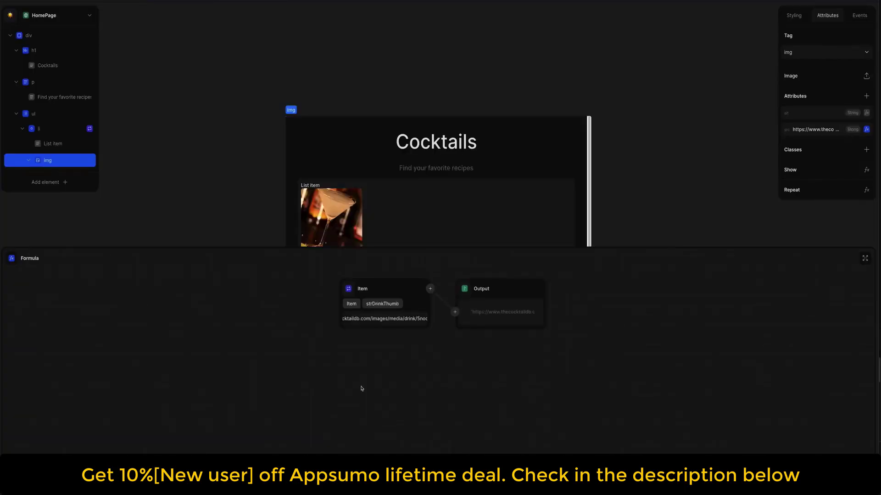
type("tom")
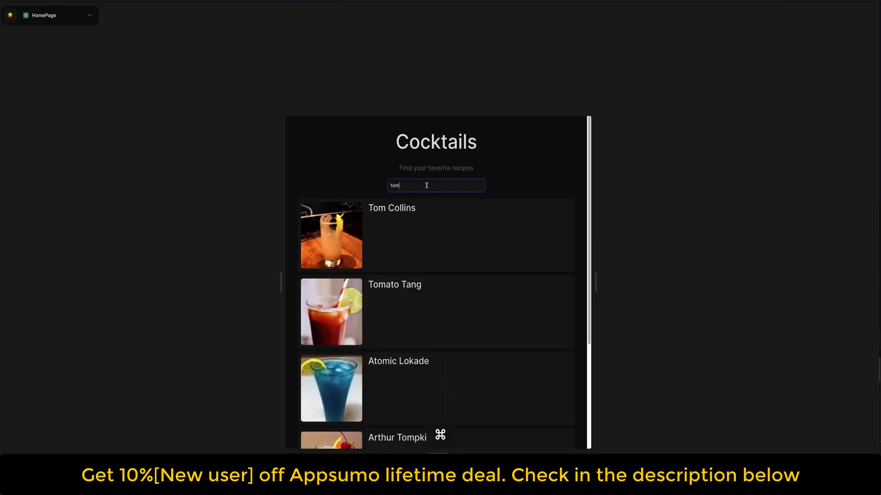
- Search the cocktails for 'pina' and 'mar' (Pina Colada, Martini), then return to toddle.dev's community section
type("pina")
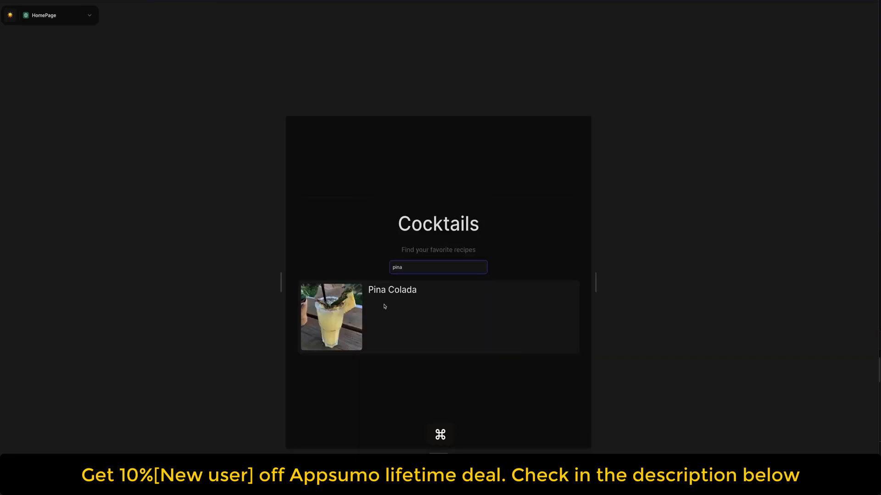
type("mar")
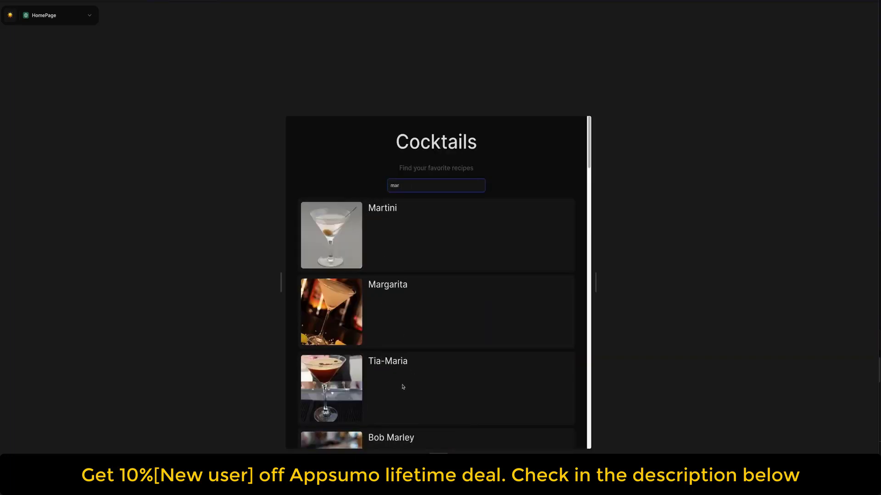
left_click(236, 11)
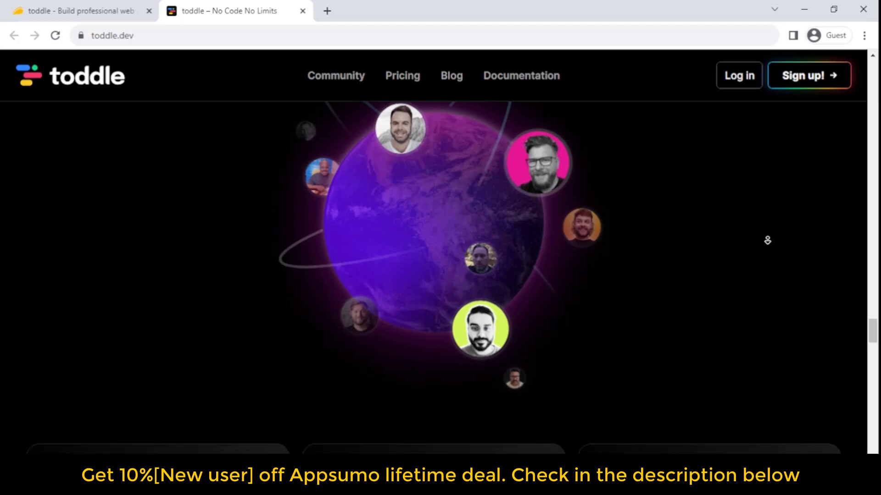
- Scroll past the community cards through teamwork, hosting, worldwide speed and Time Travel sections
scroll("down", 3)
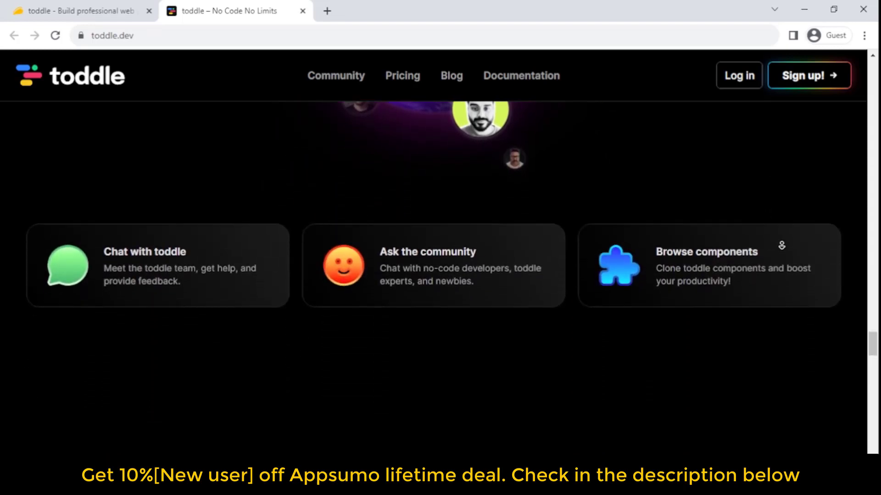
scroll("down", 3)
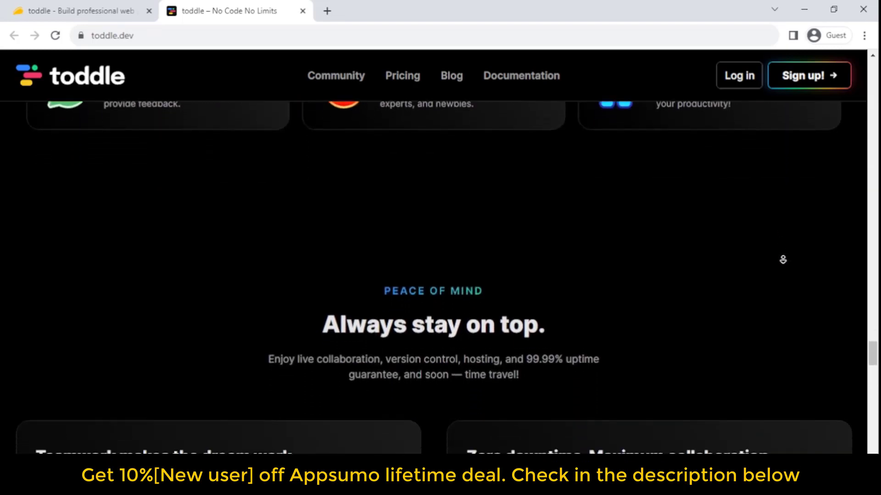
scroll("down", 3)
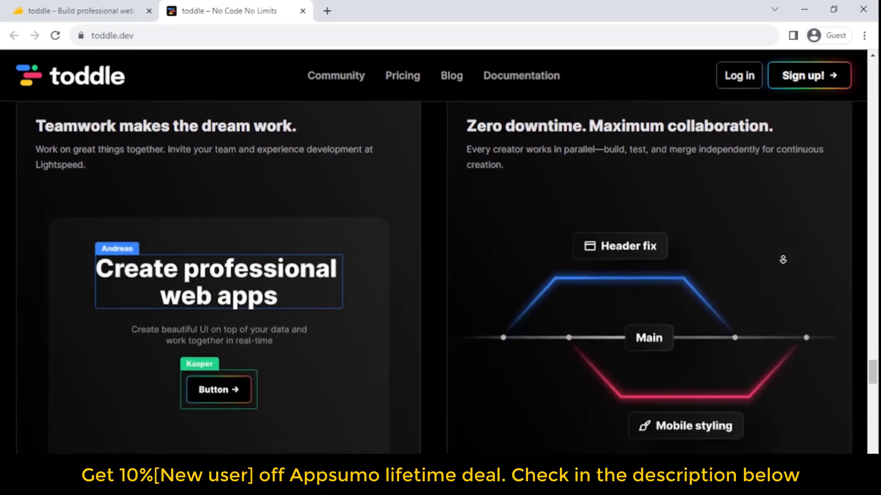
scroll("down", 3)
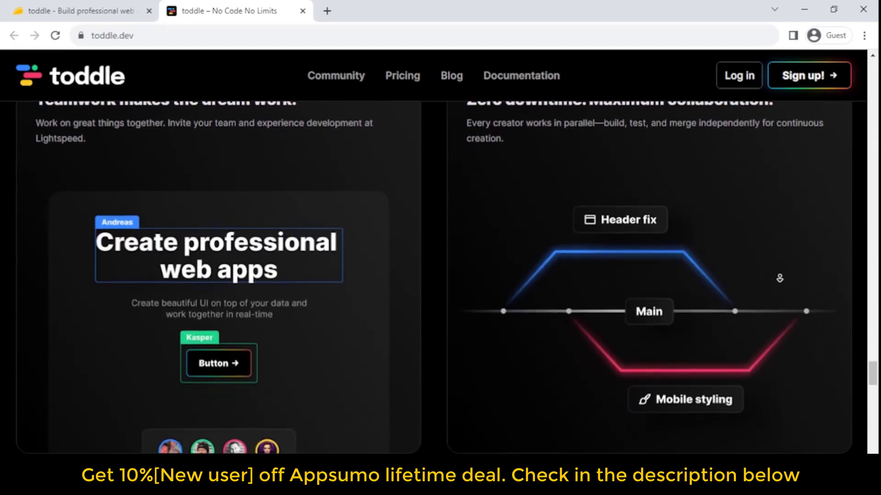
scroll("down", 3)
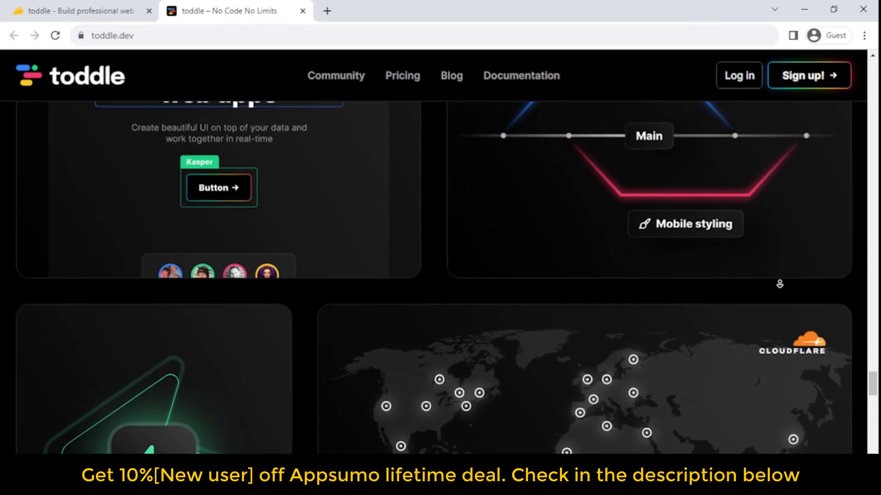
scroll("down", 3)
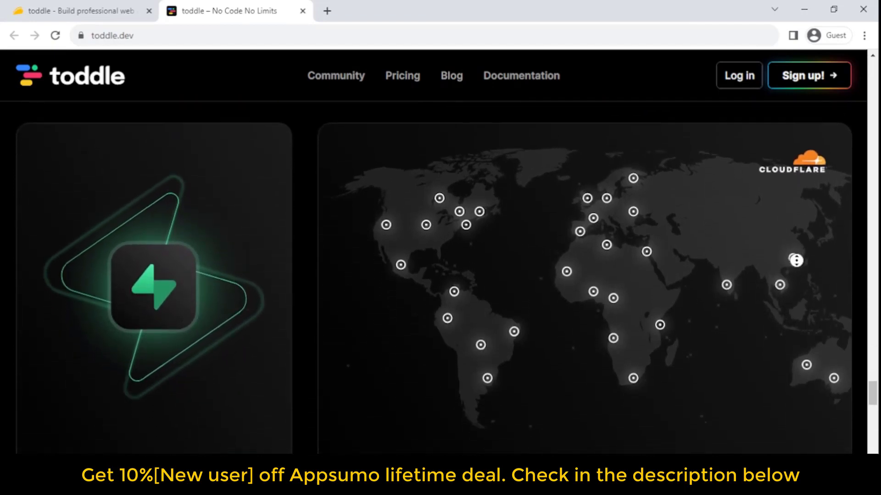
scroll("down", 3)
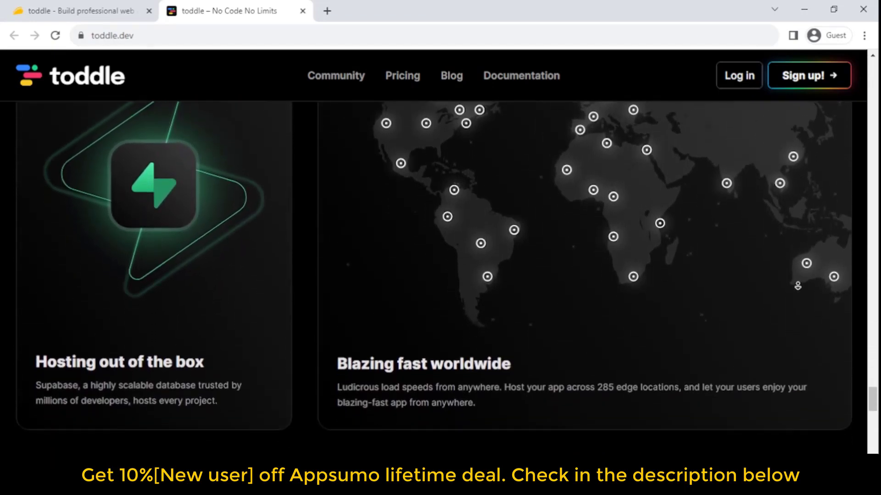
scroll("down", 3)
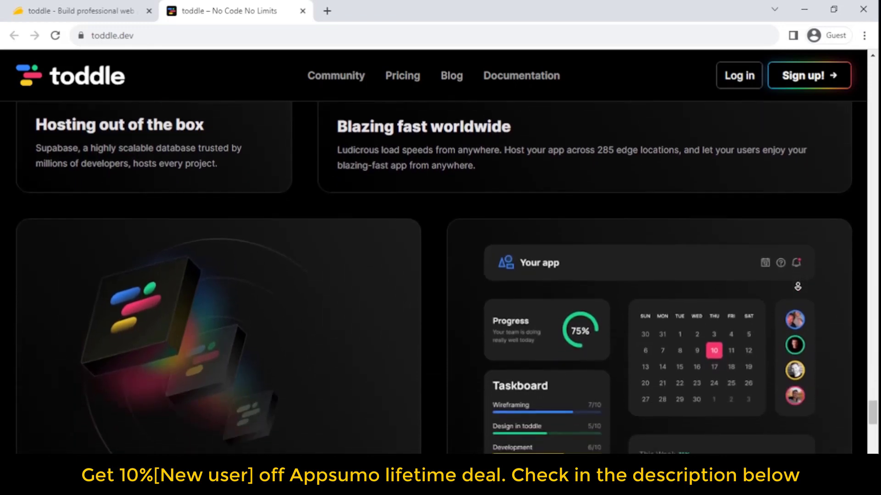
scroll("down", 3)
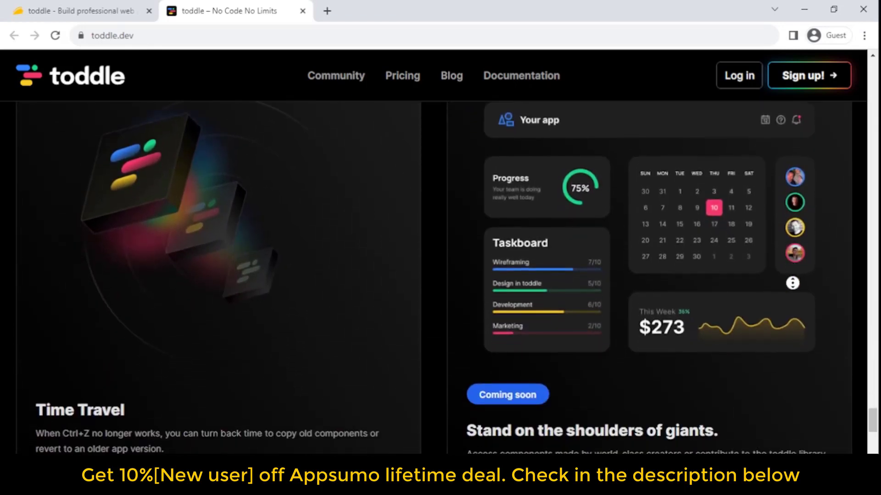
scroll("down", 3)
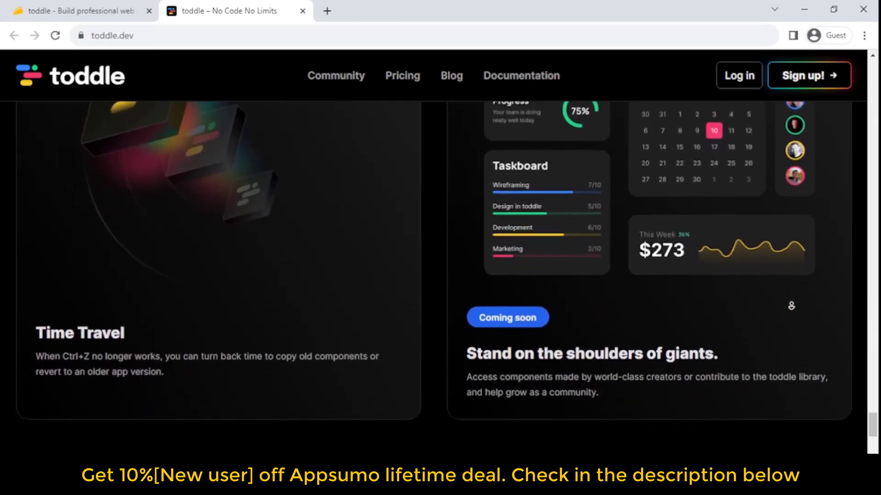
scroll("down", 3)
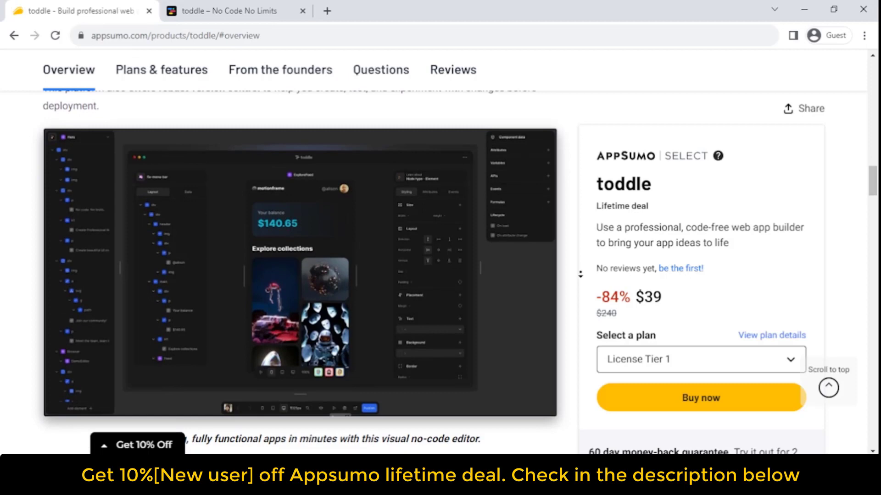
- Scroll the AppSumo overview past its editor, API, embeddable component and styling sections
scroll("down", 3)
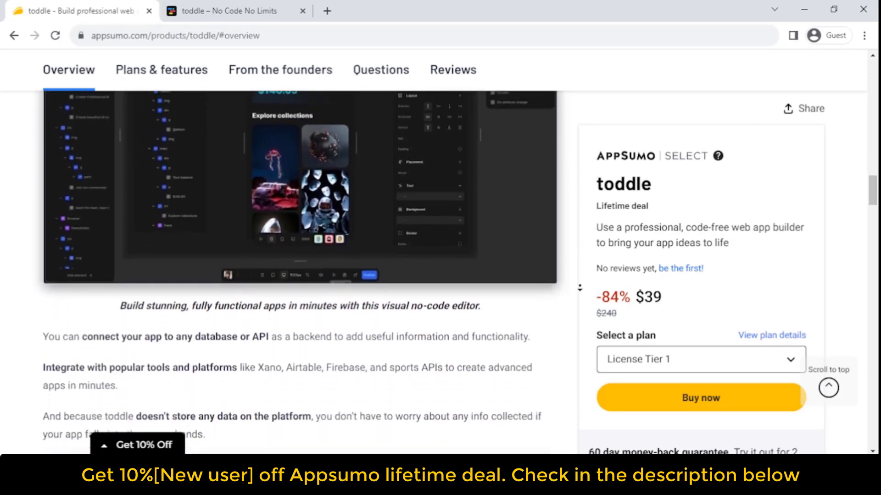
scroll("down", 3)
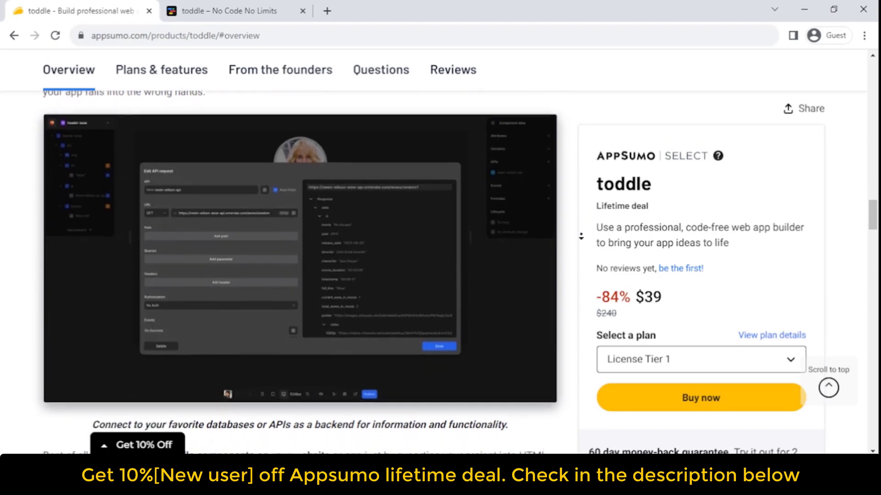
scroll("down", 3)
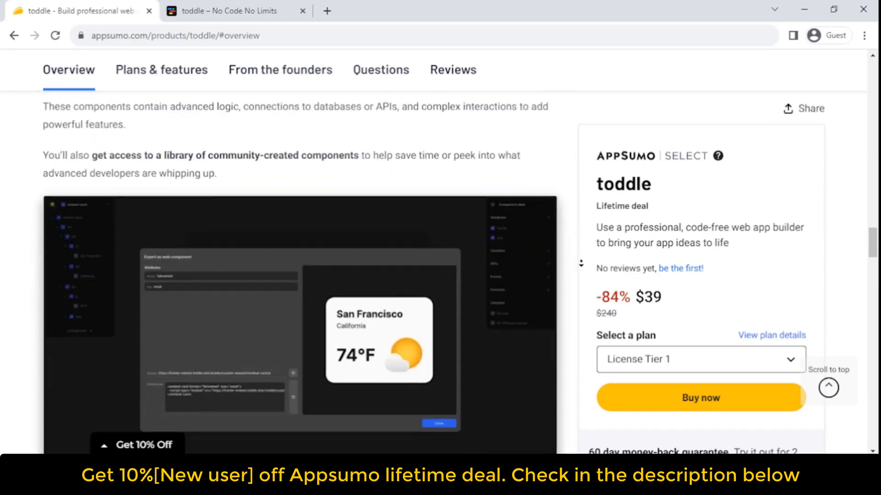
scroll("down", 3)
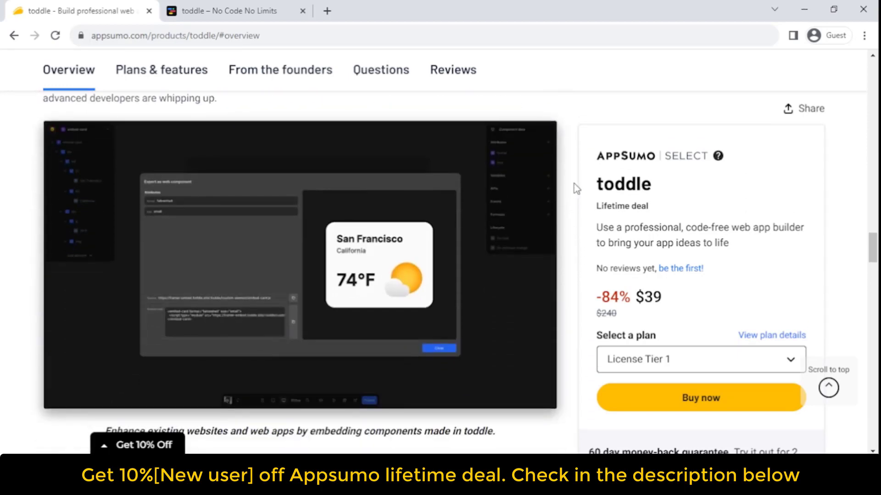
scroll("down", 3)
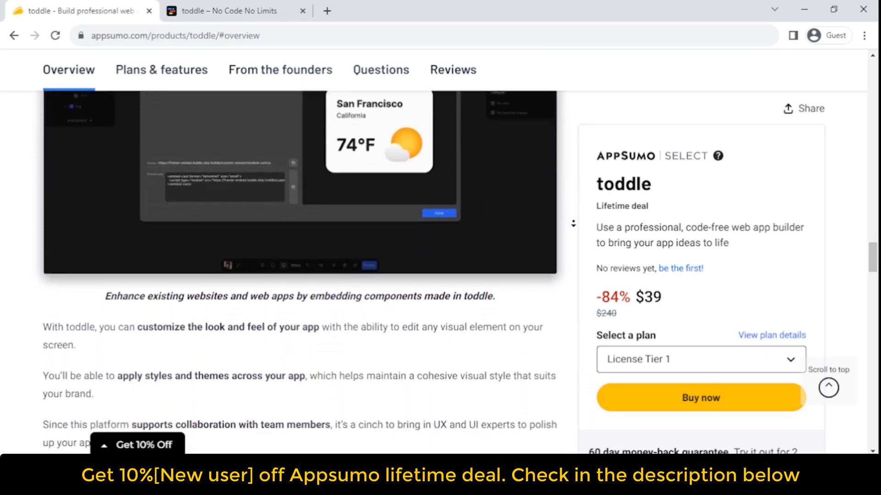
scroll("down", 3)
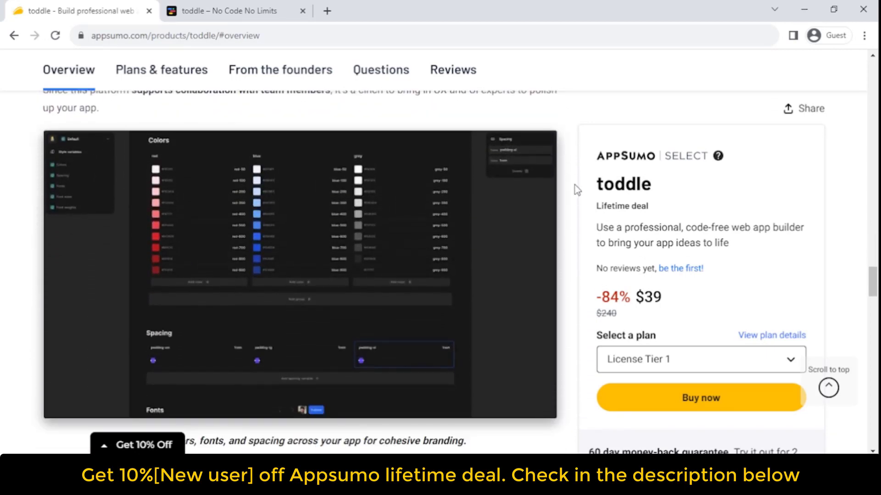
scroll("down", 3)
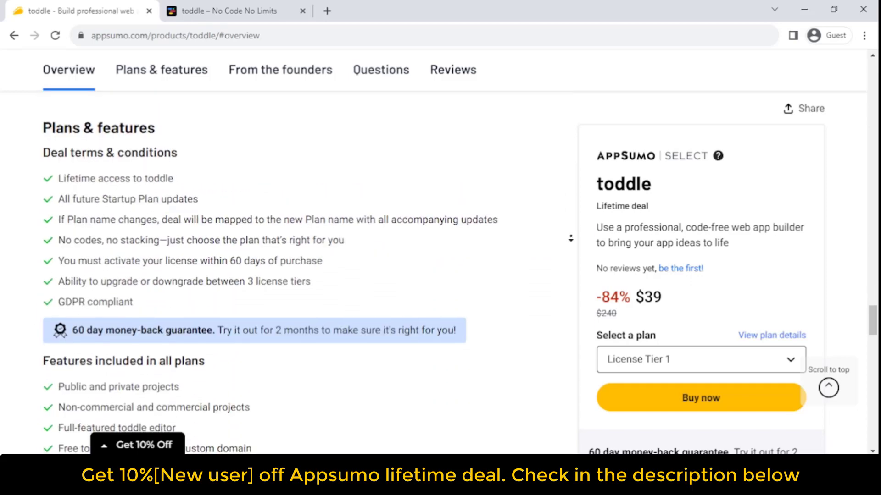
- Show Plans & features with License Tiers 1, 2 and 3 at $39, $99 and $199
left_click(161, 70)
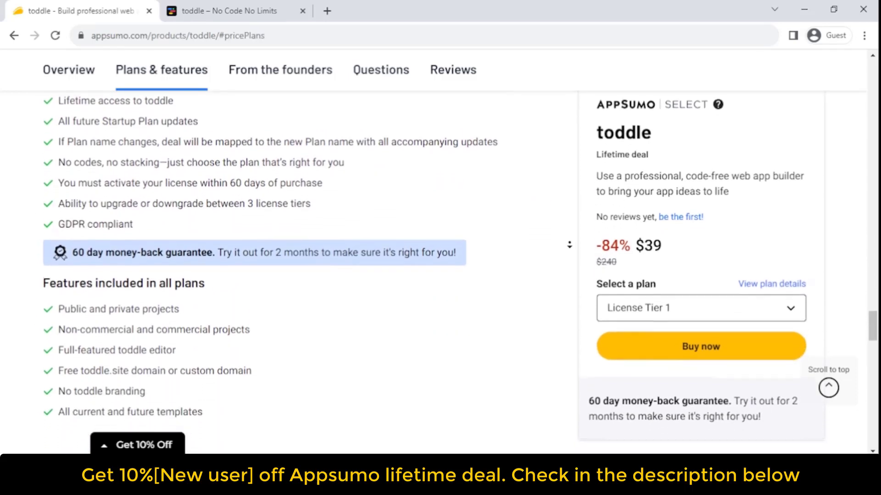
scroll("down", 3)
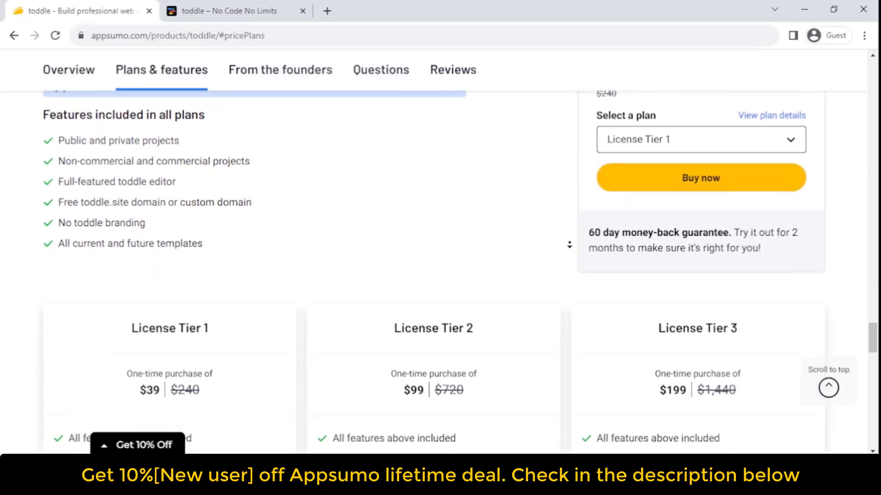
scroll("down", 3)
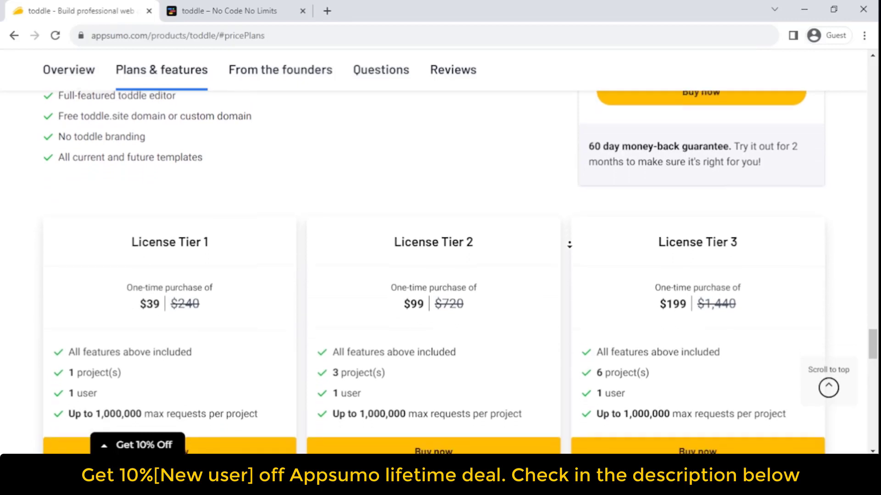